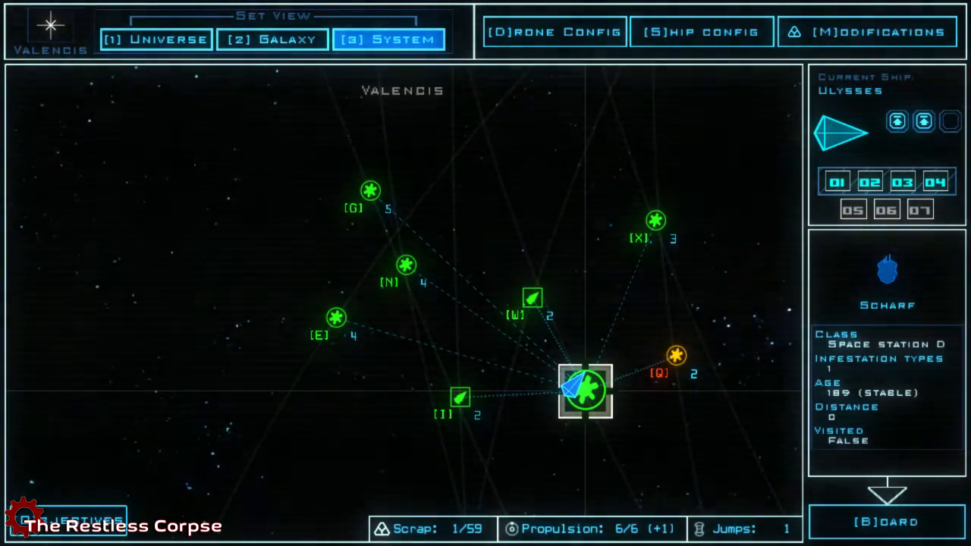
Preview stations Cartwright, Lodra, Juneau and Taytothief, then return to Scharf.
click(335, 317)
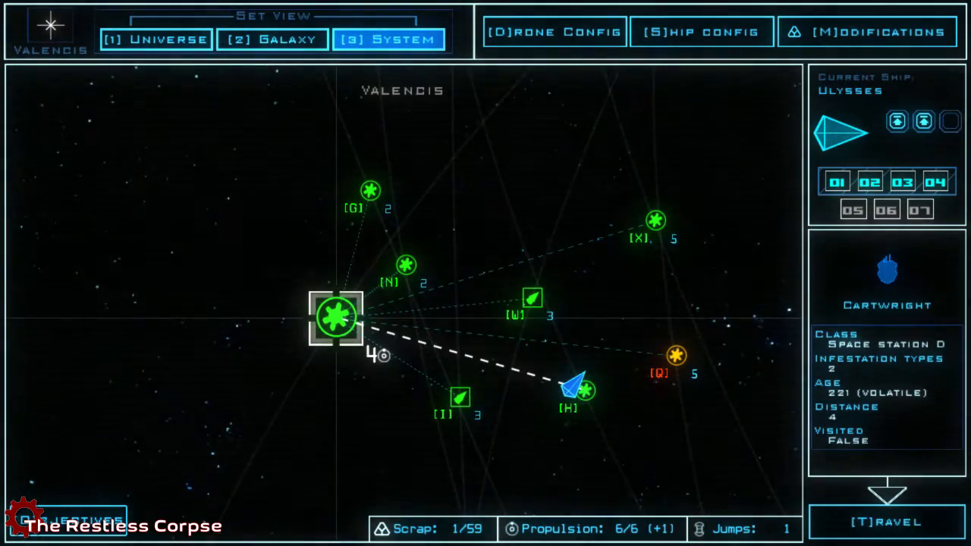
click(404, 264)
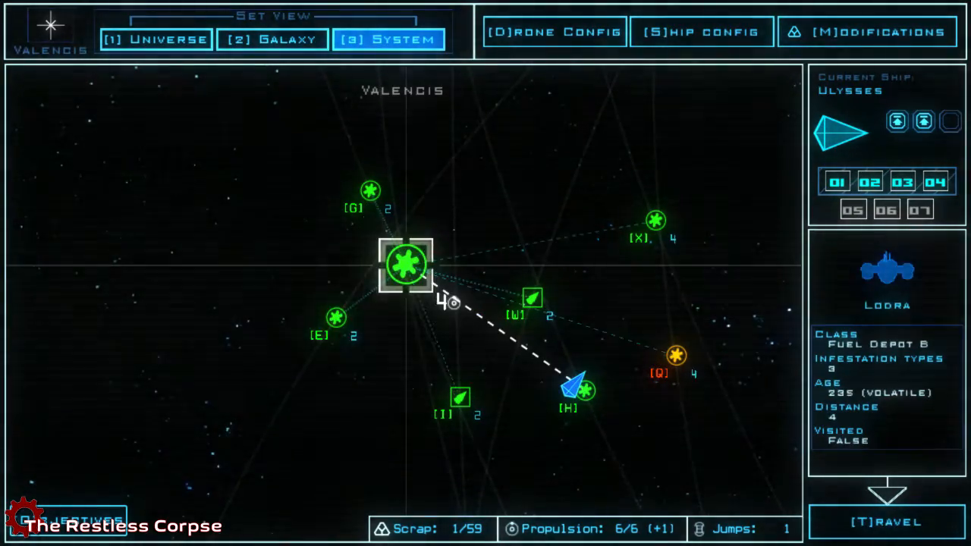
click(370, 189)
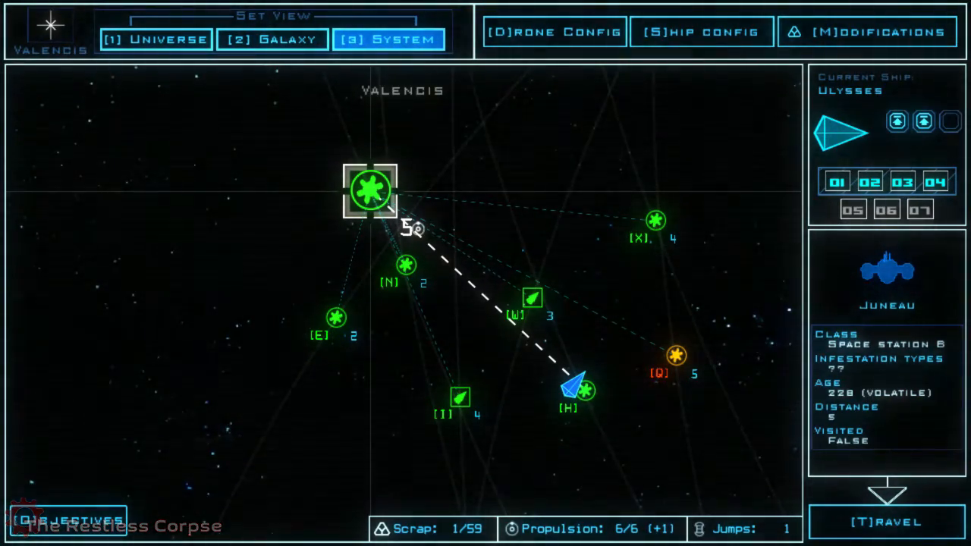
click(460, 395)
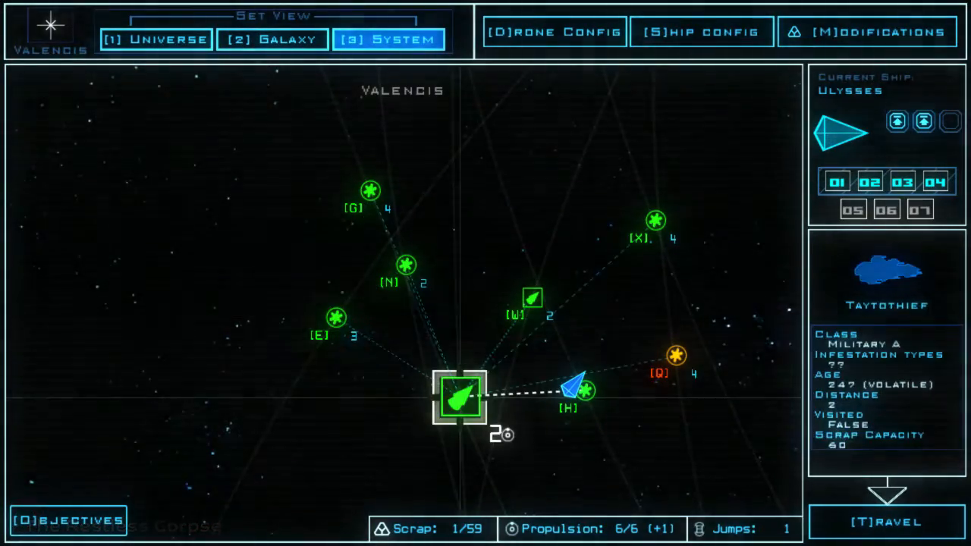
click(582, 390)
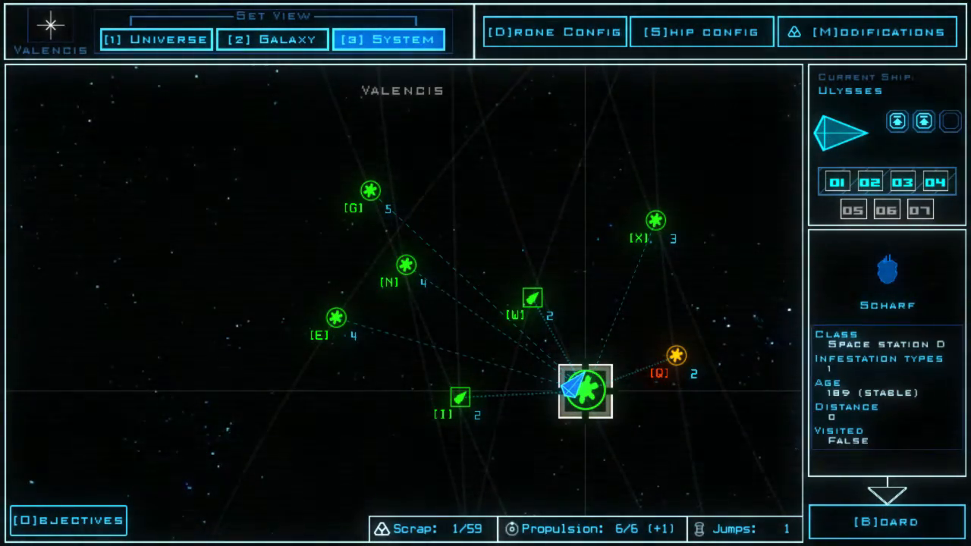
Board derelict station Scharf and redock the boarding ship at airlock a4.
click(885, 522)
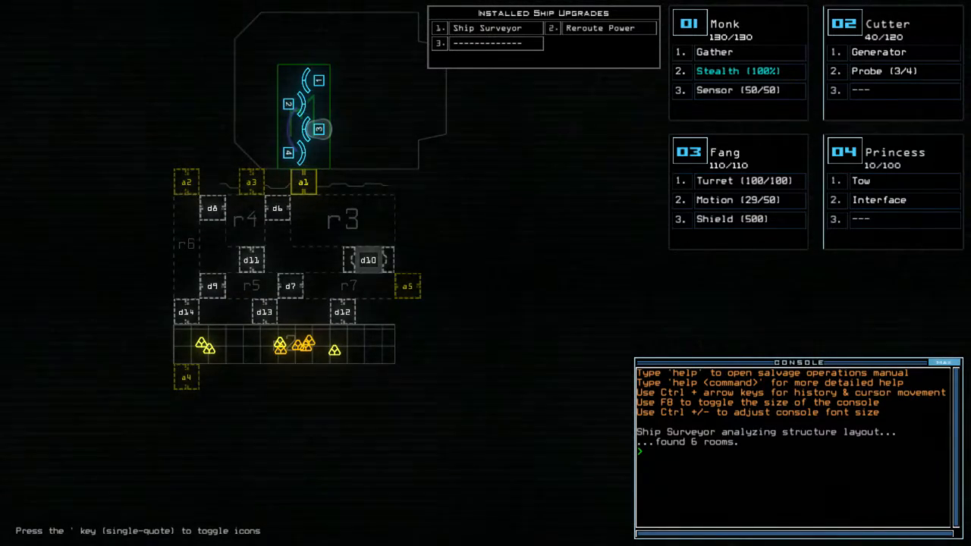
text(dock)
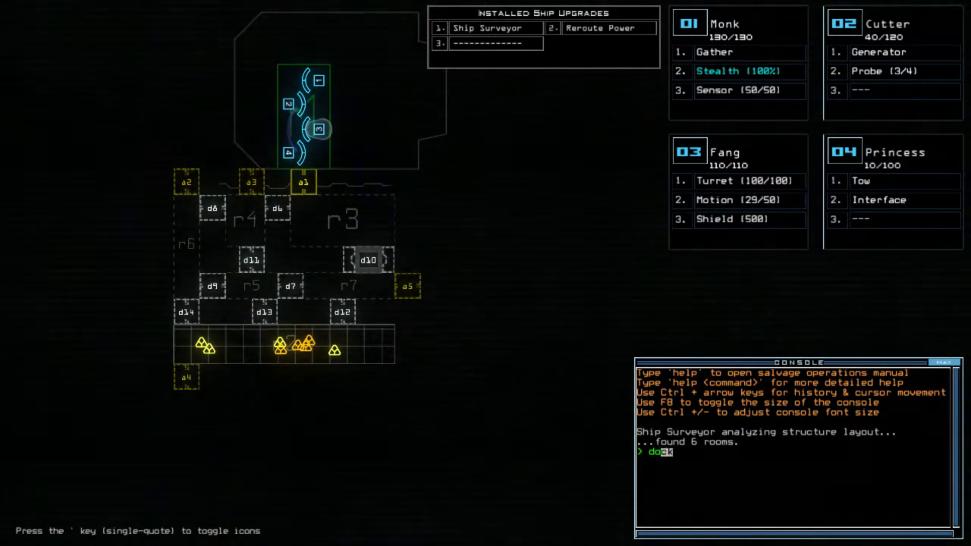
text(a4)
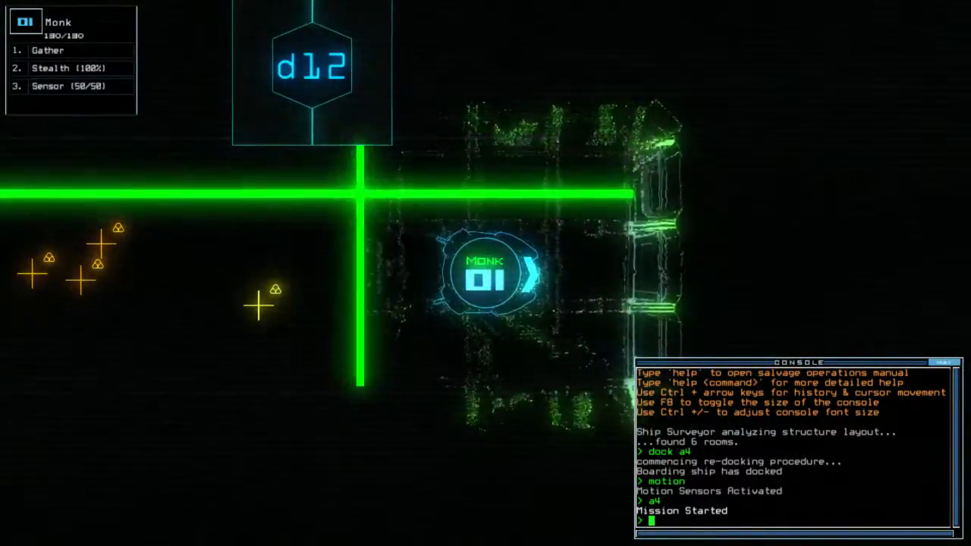
Run 'gather all' so the drones collect the station's fuel.
text(gather all)
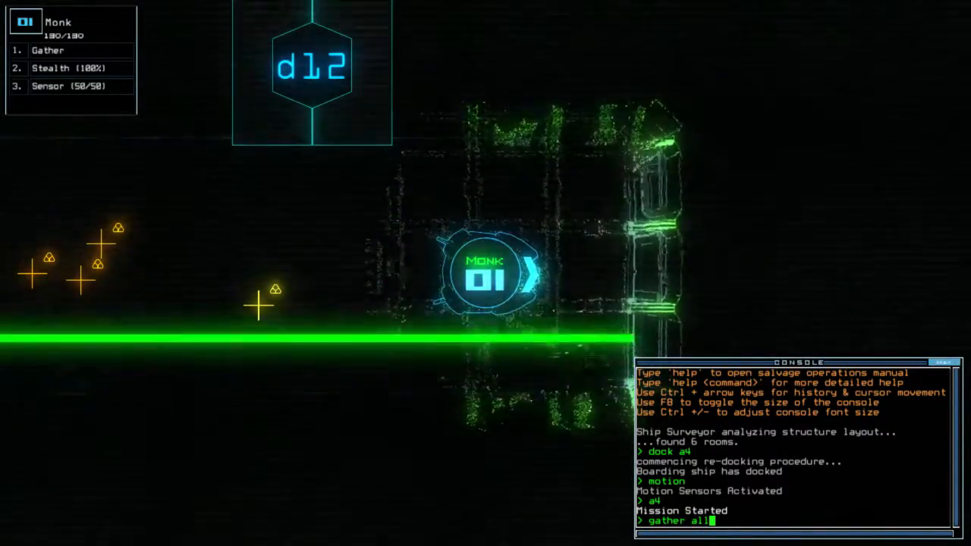
key(Return)
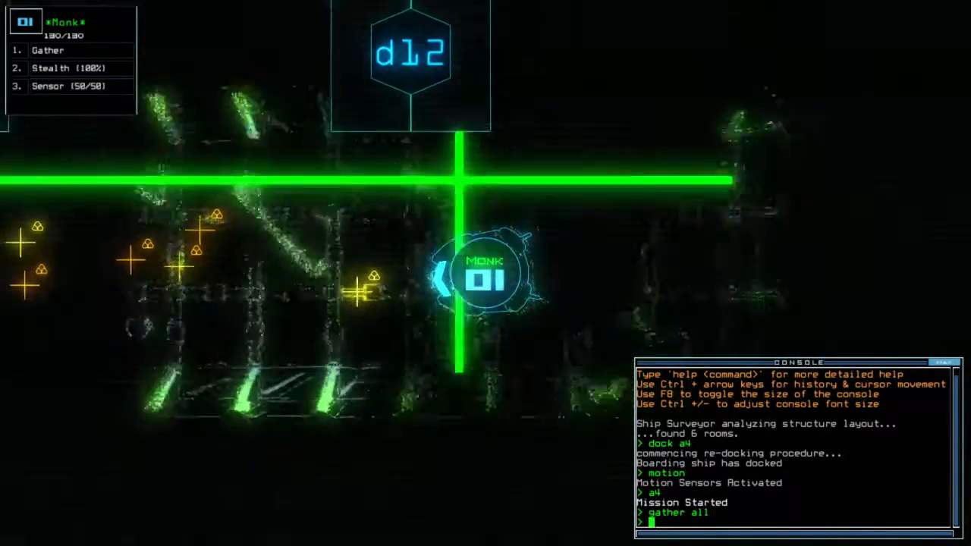
key(Return)
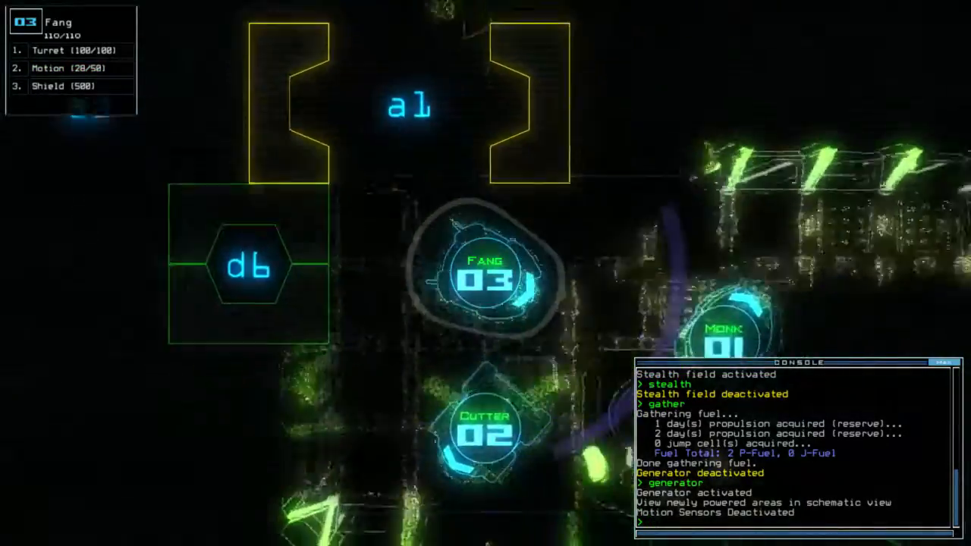
Enter the motion and shield commands in the console.
text(motion)
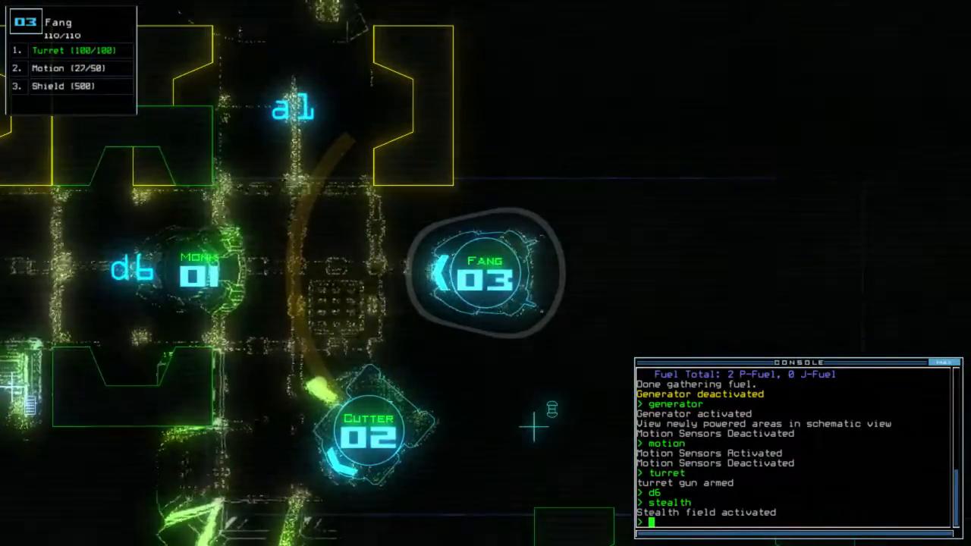
text(shield)
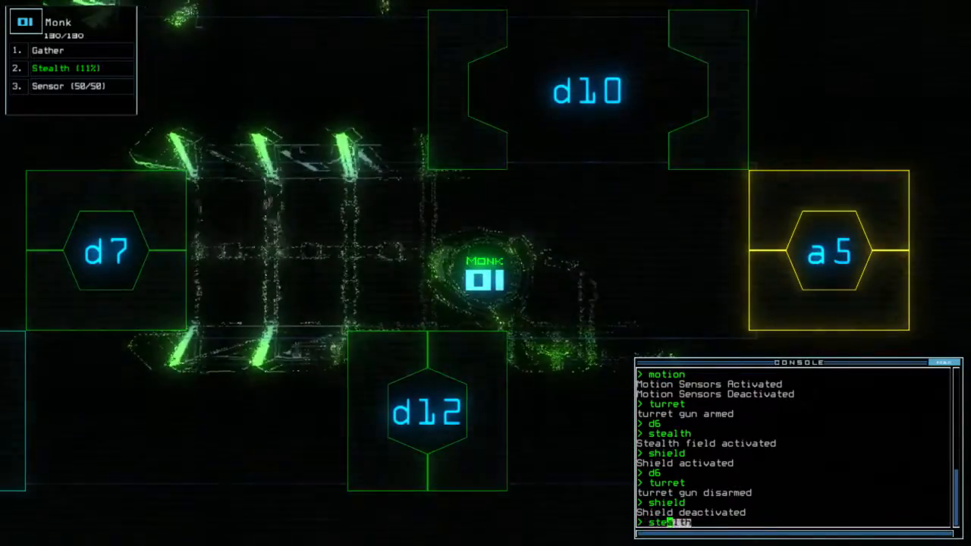
Execute the pending console order and click on the station schematic.
key(Return)
text(motion)
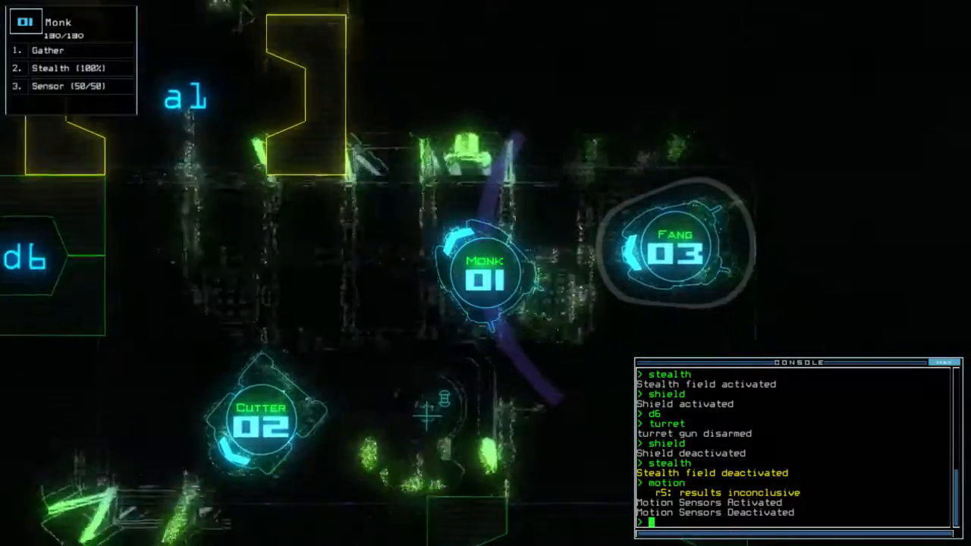
click(260, 421)
text(probe)
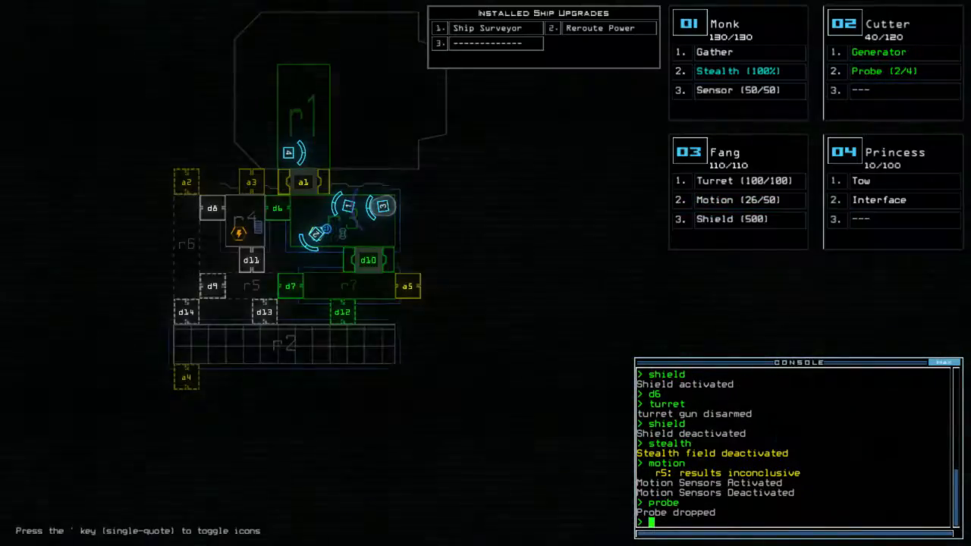
Toggle doors d10 and d7 open from the console.
text(d10)
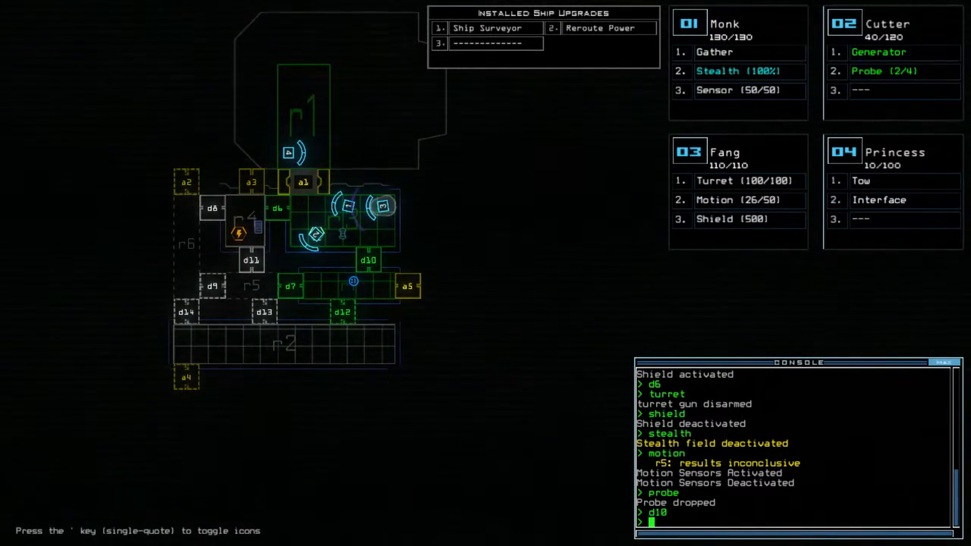
text(d7)
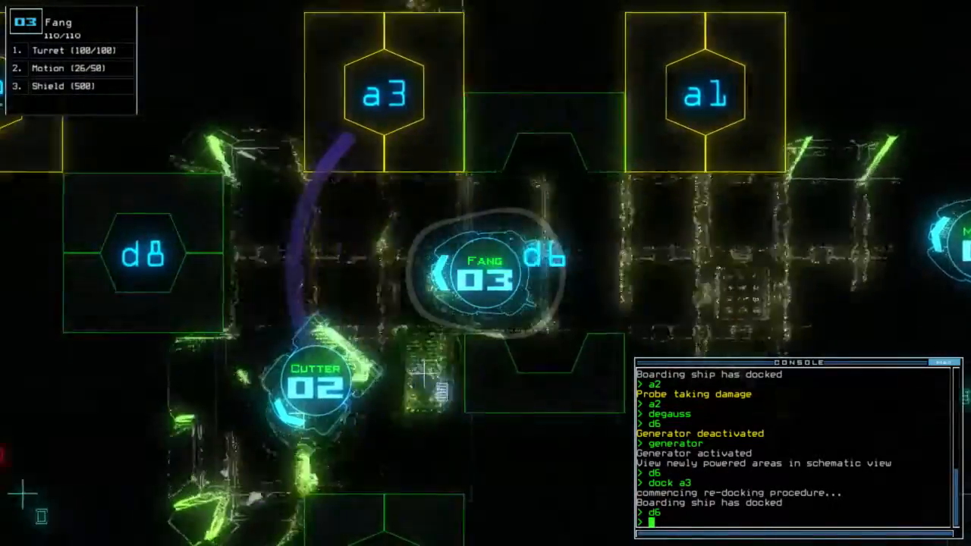
Run a motion scan, then start entering the door toggle command.
text(motion)
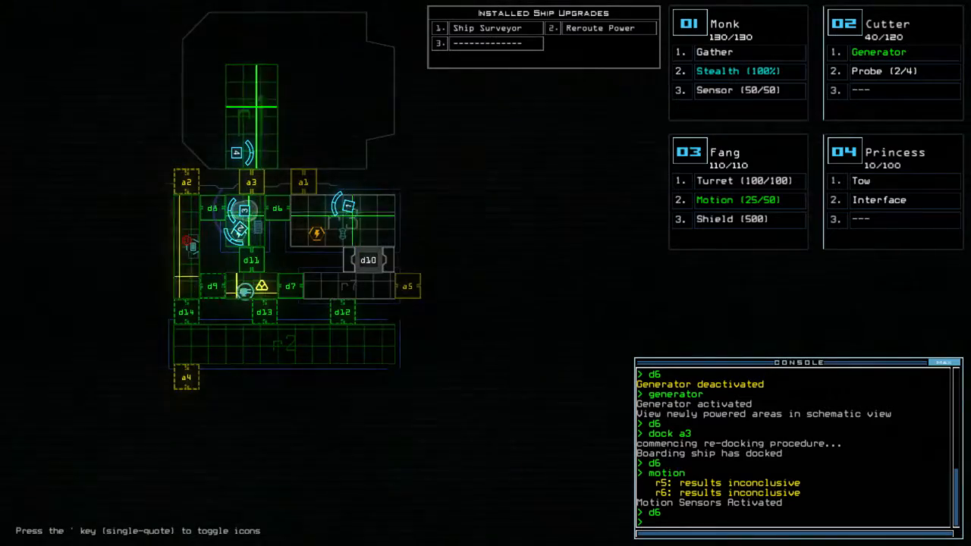
text(d)
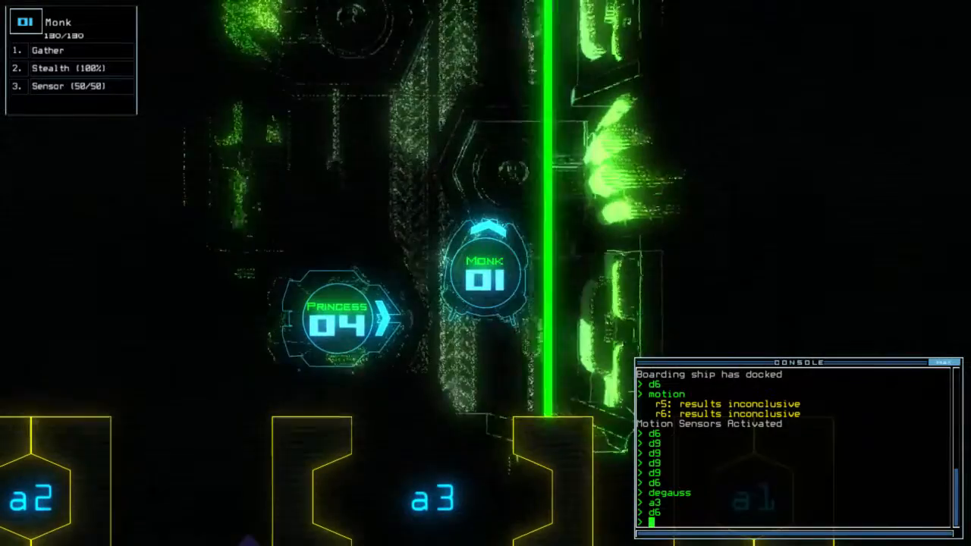
Issue dock commands to move the boarding ship between airlocks.
text(dock)
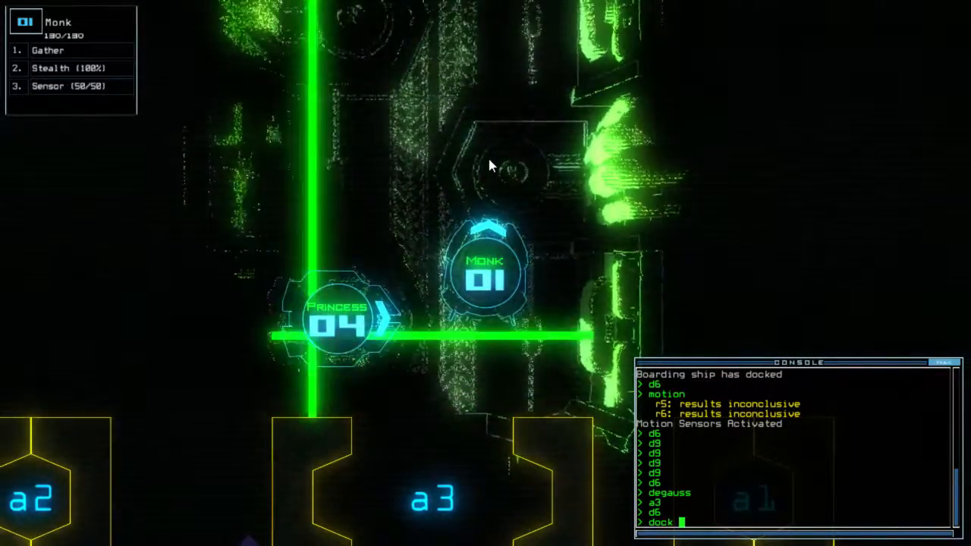
key(Return)
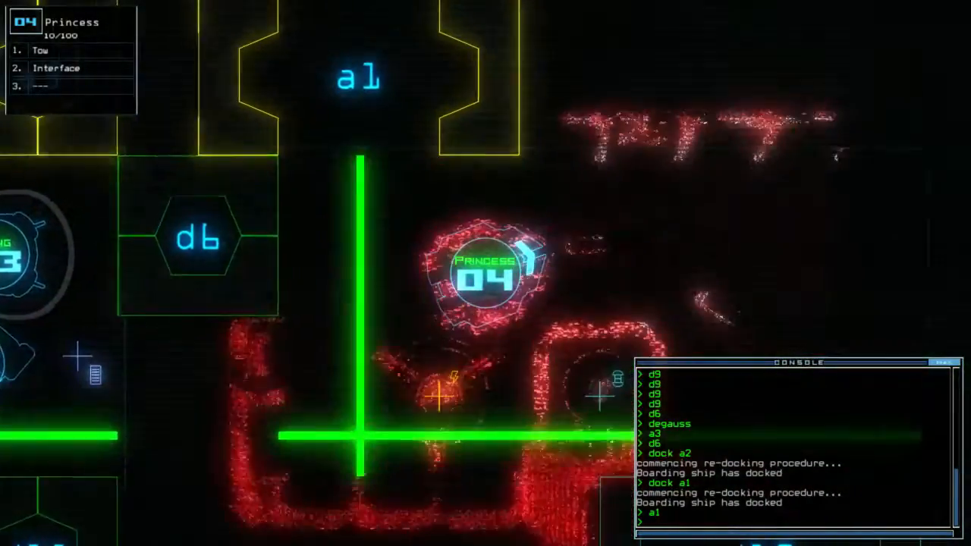
text(dock)
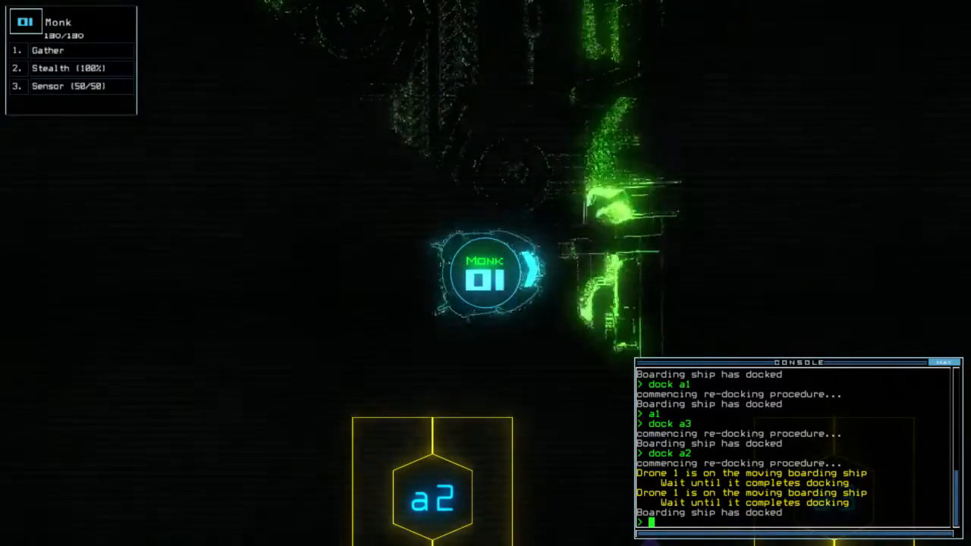
Enter the stealth command to cloak Monk.
text(stealth)
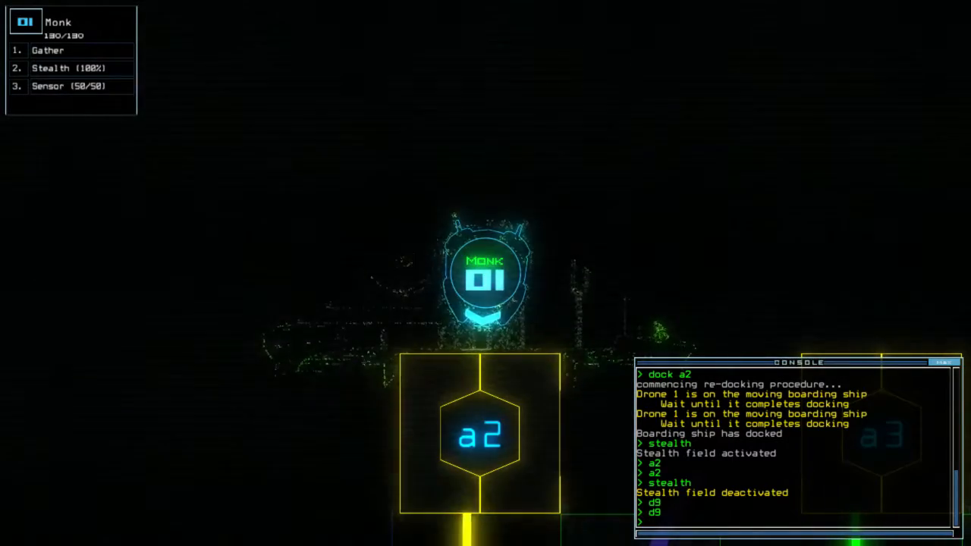
Toggle airlock a2, then bring up and dismiss the pause menu.
text(a2;)
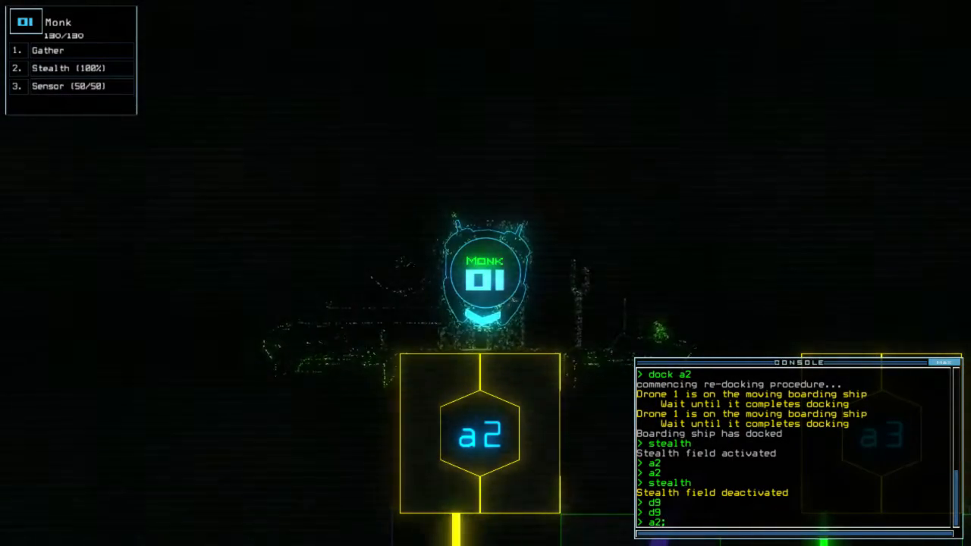
key(Escape)
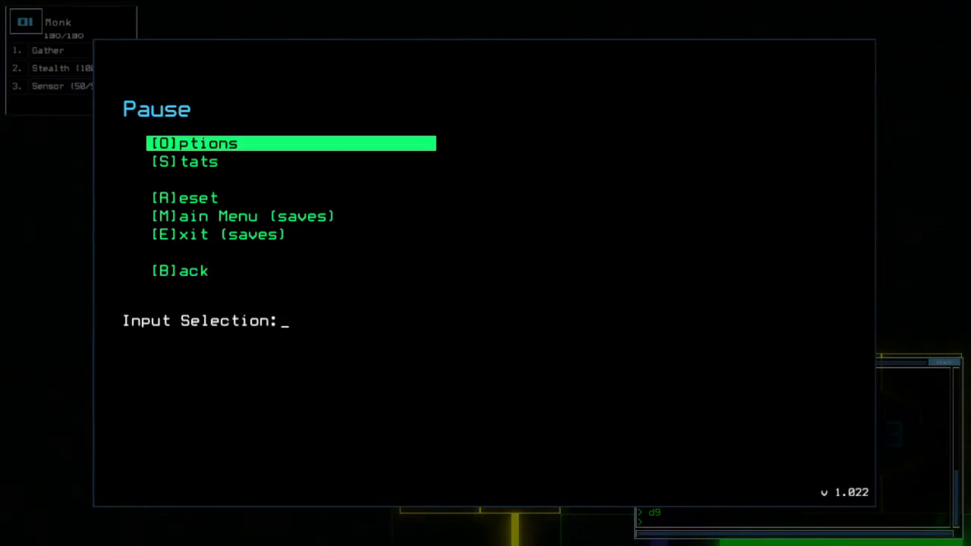
key(b)
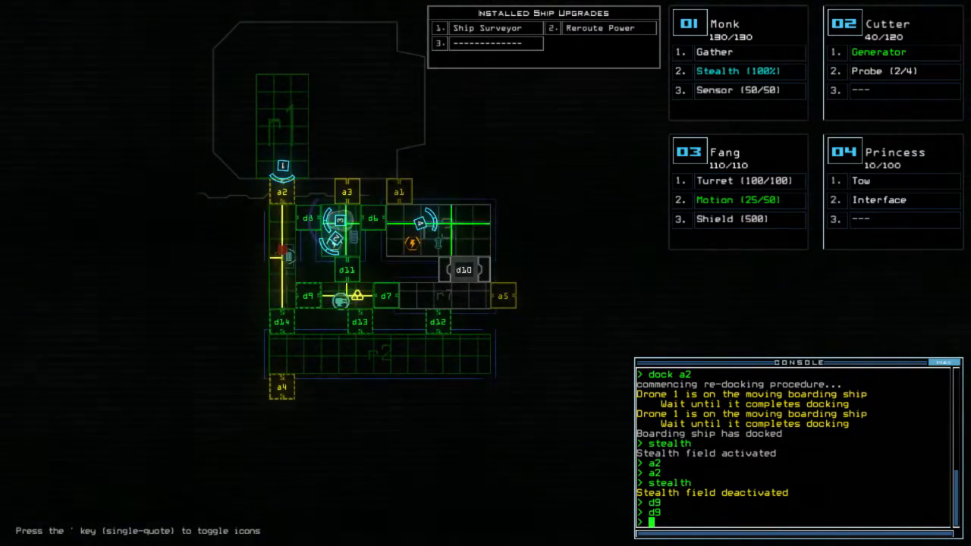
Queue Monk's combined order: stealth, open a2, navigate to r4, run sensor.
text(a2;)
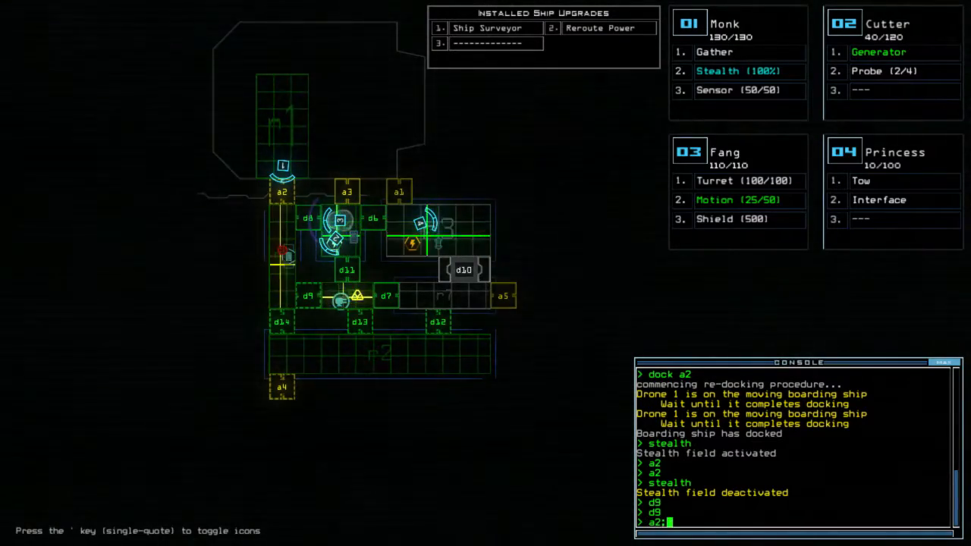
text(stealth)
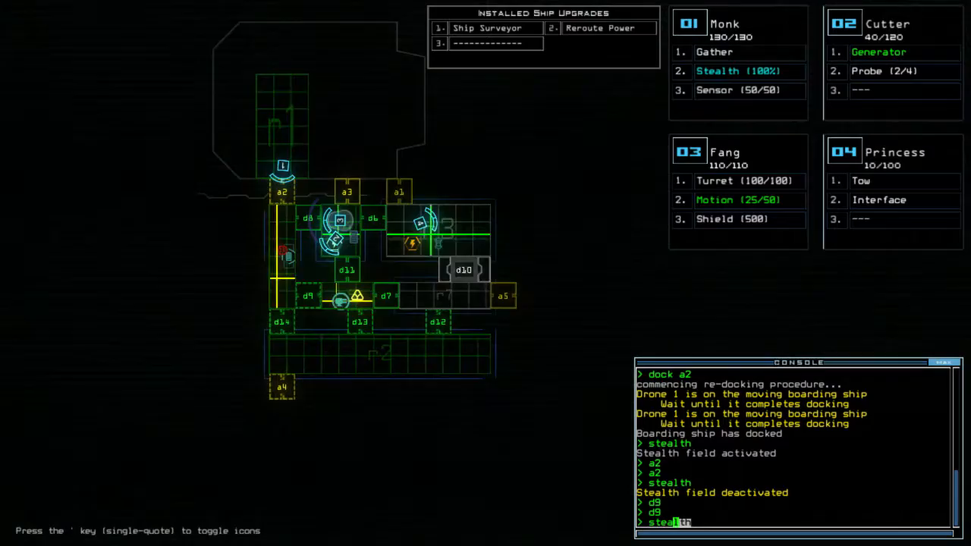
key(Return)
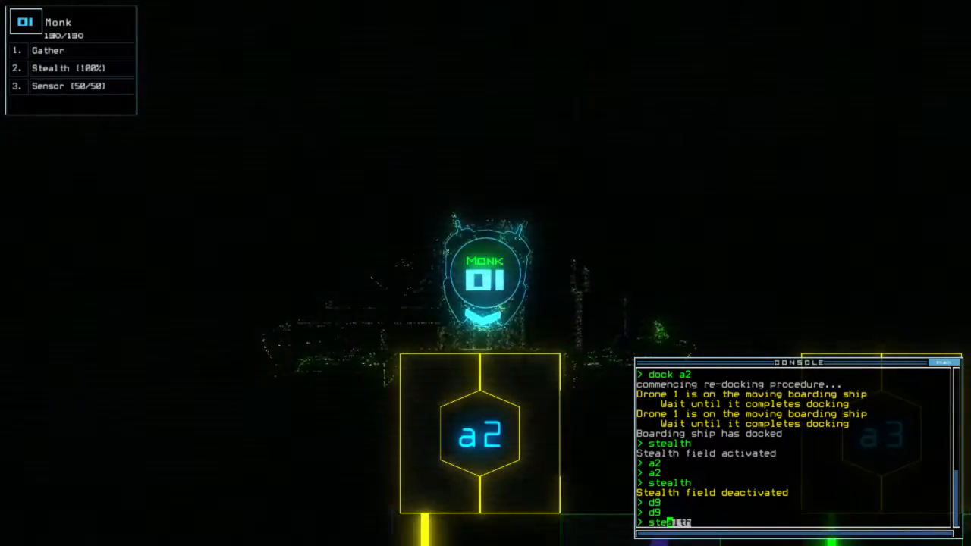
text(;)
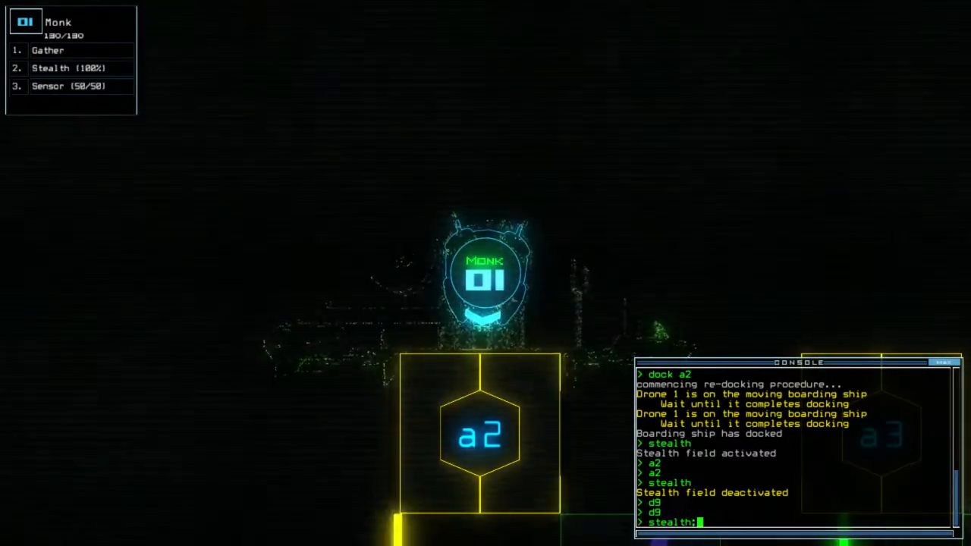
text(a2;)
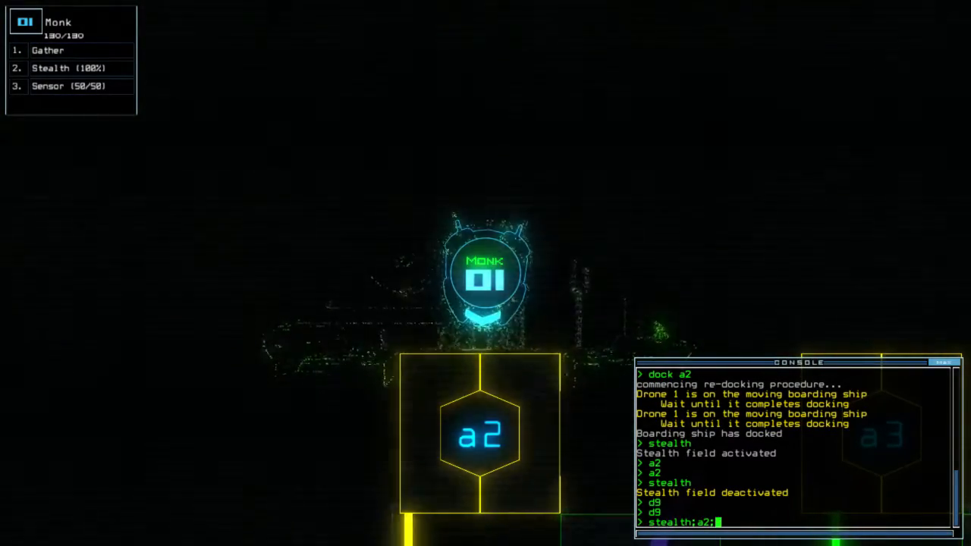
text(navigate 2)
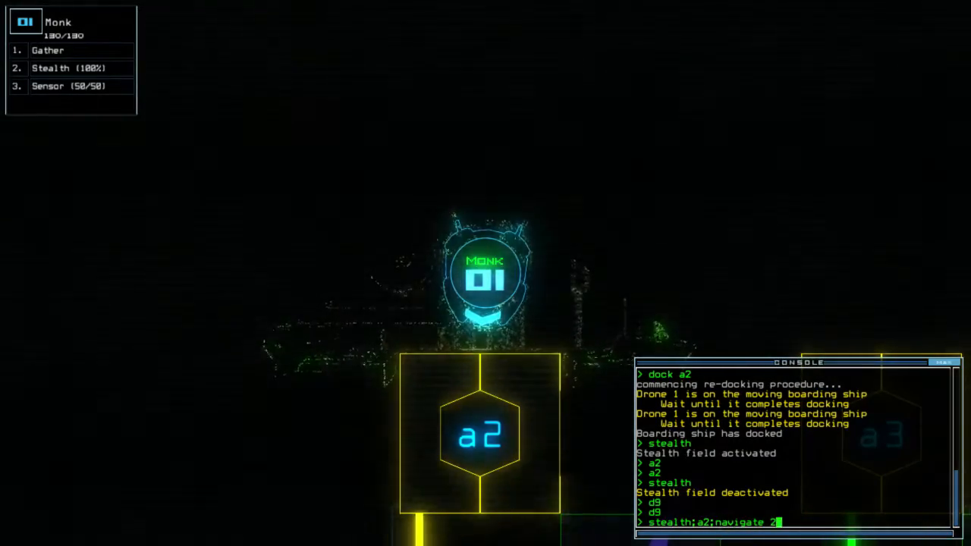
text(1 r)
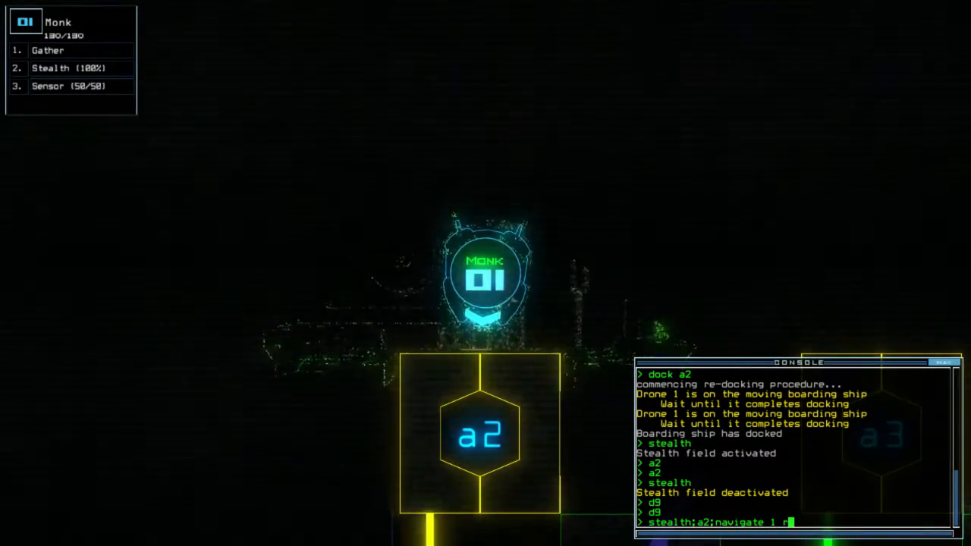
text(4;sensor;)
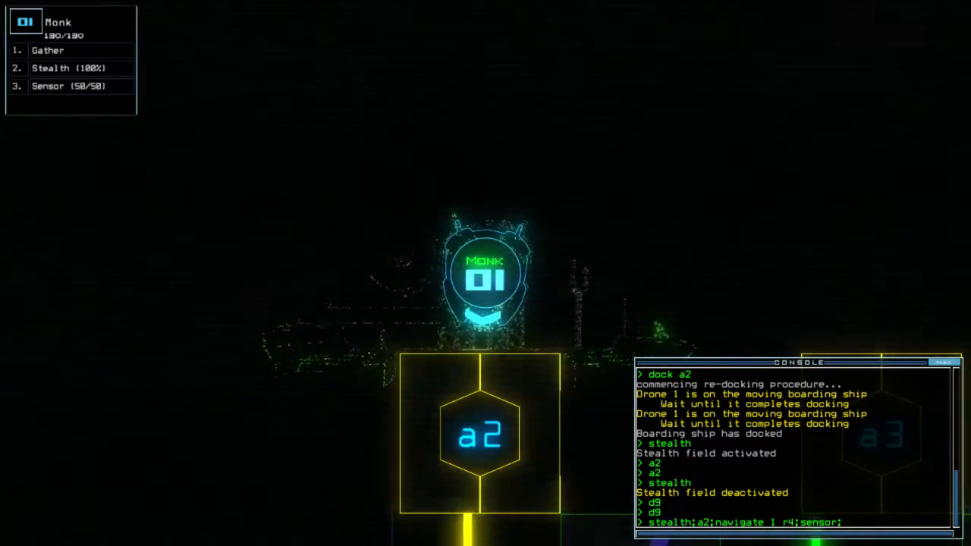
text(navigate 1 r)
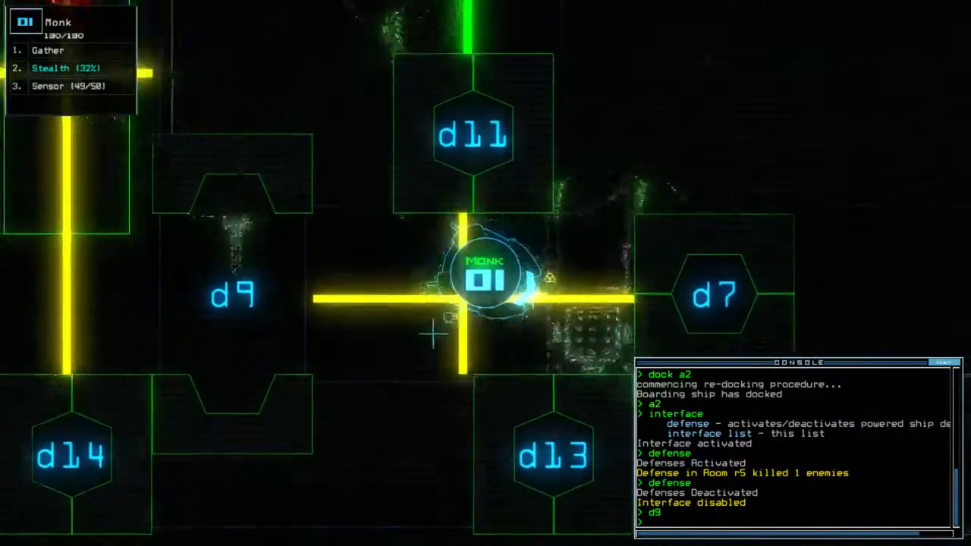
text(gather)
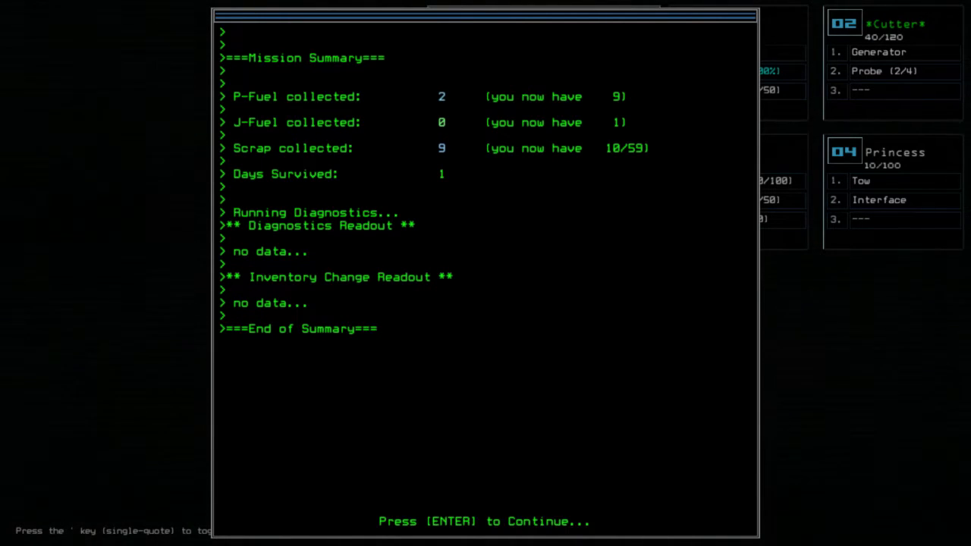
mouse_move(489, 165)
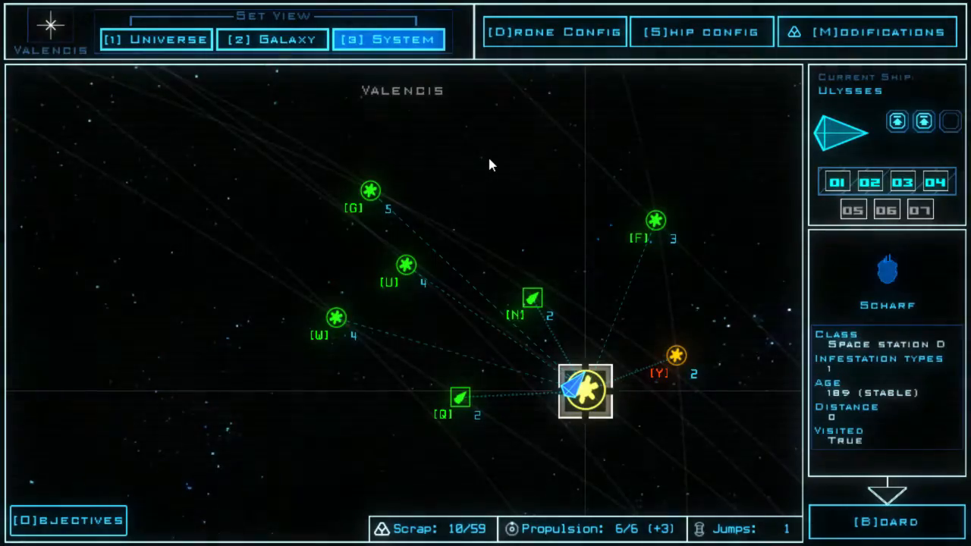
Read the Grey Goo objective file, then return to the Valencis system map.
click(67, 520)
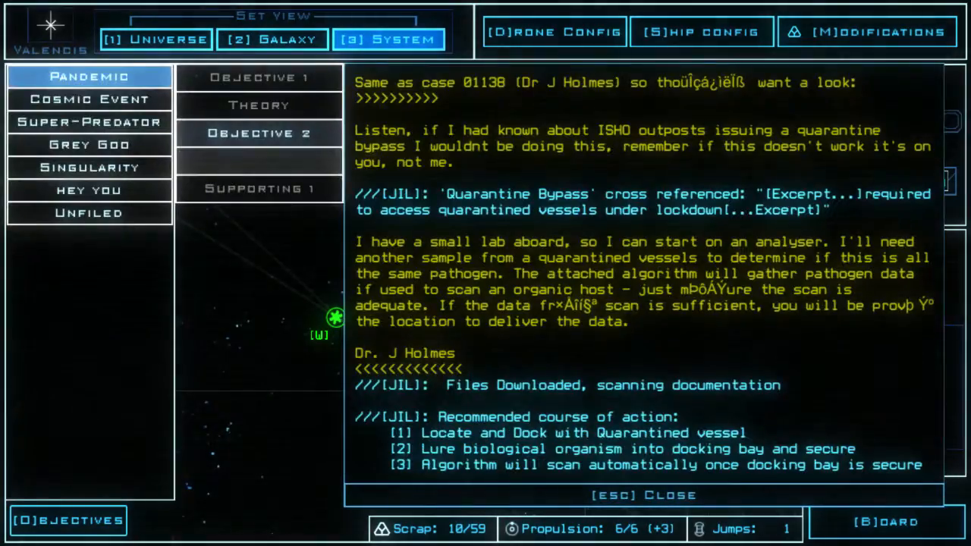
click(88, 144)
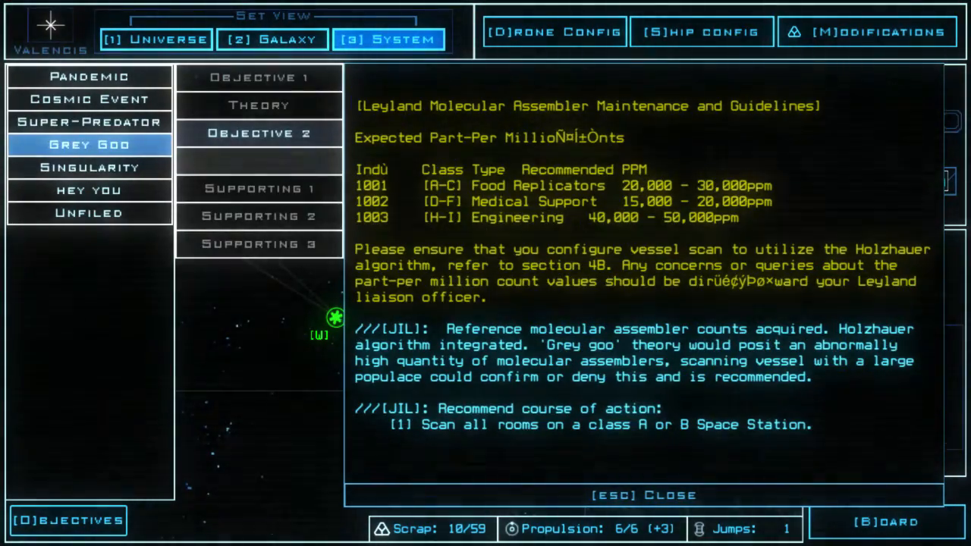
key(Escape)
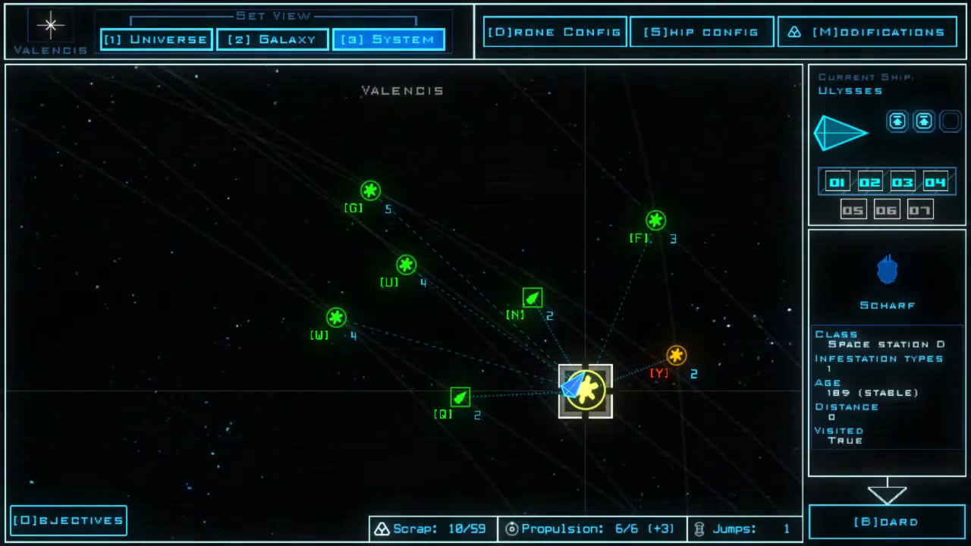
click(531, 298)
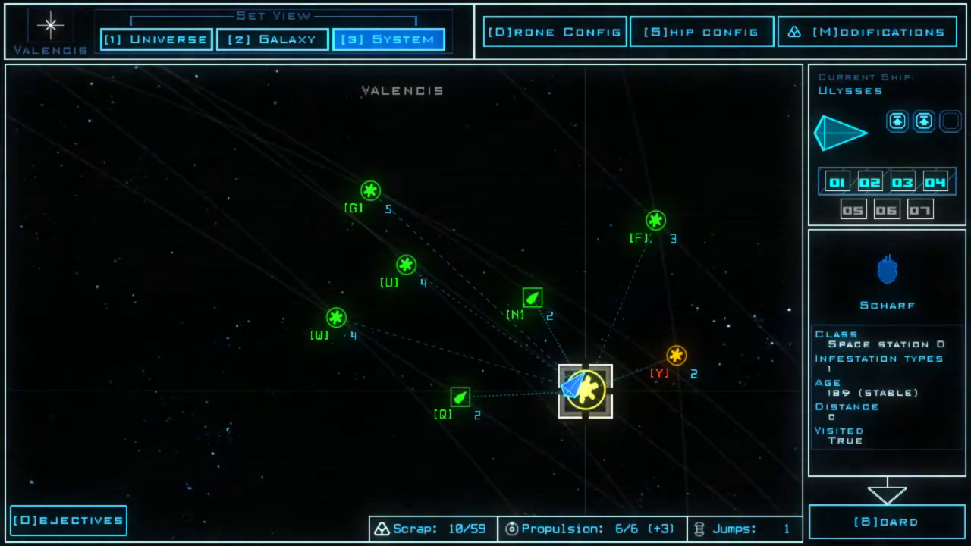
Preview the info panels of Taytothief, Lodra, Brisk Shift and Nieto in turn.
click(458, 398)
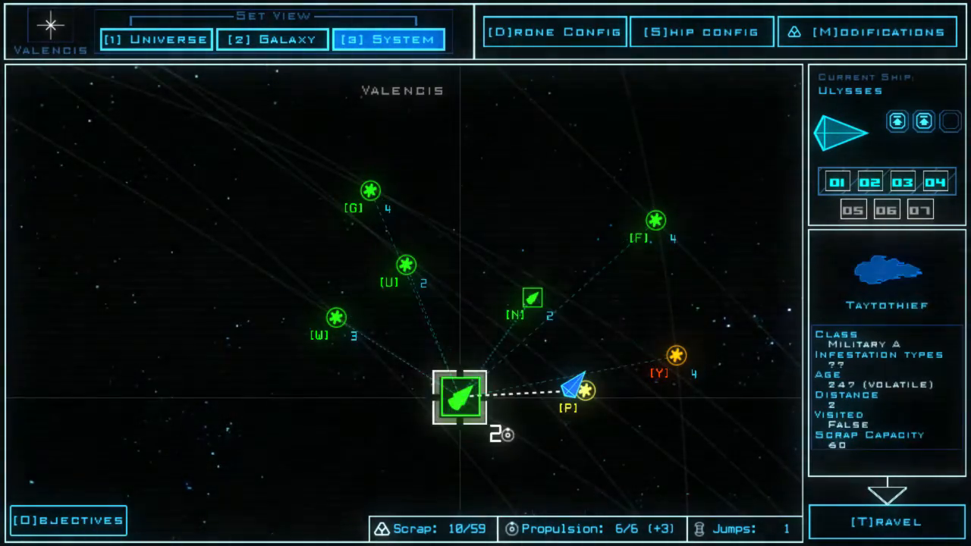
click(403, 265)
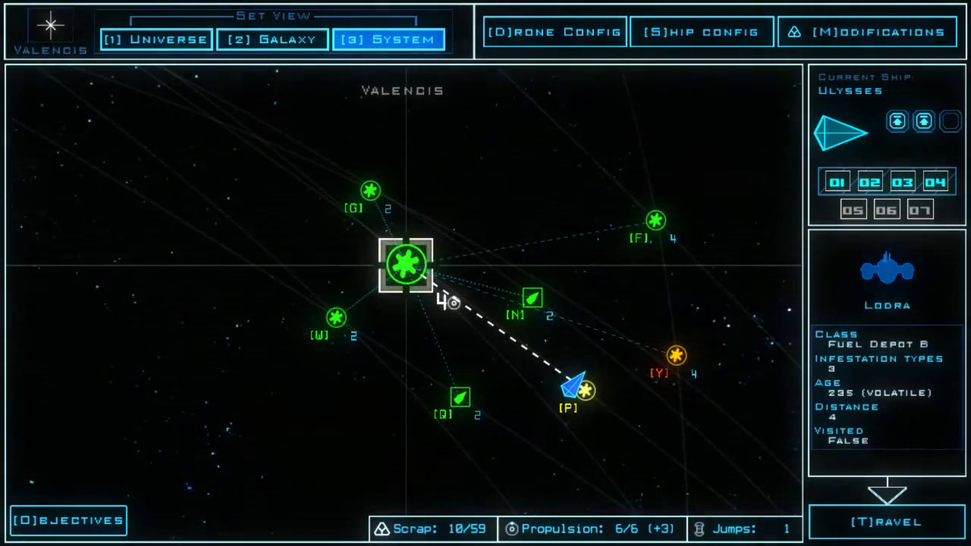
click(531, 298)
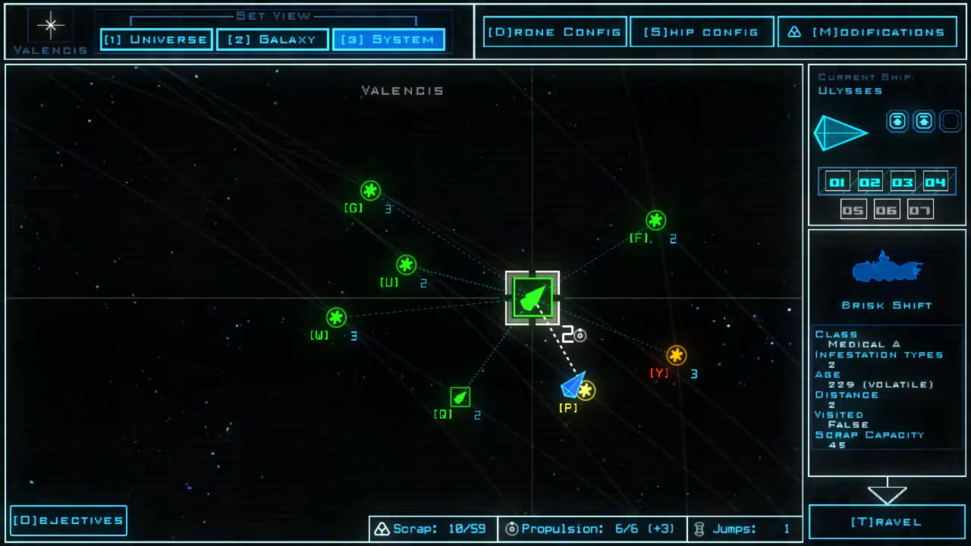
click(675, 356)
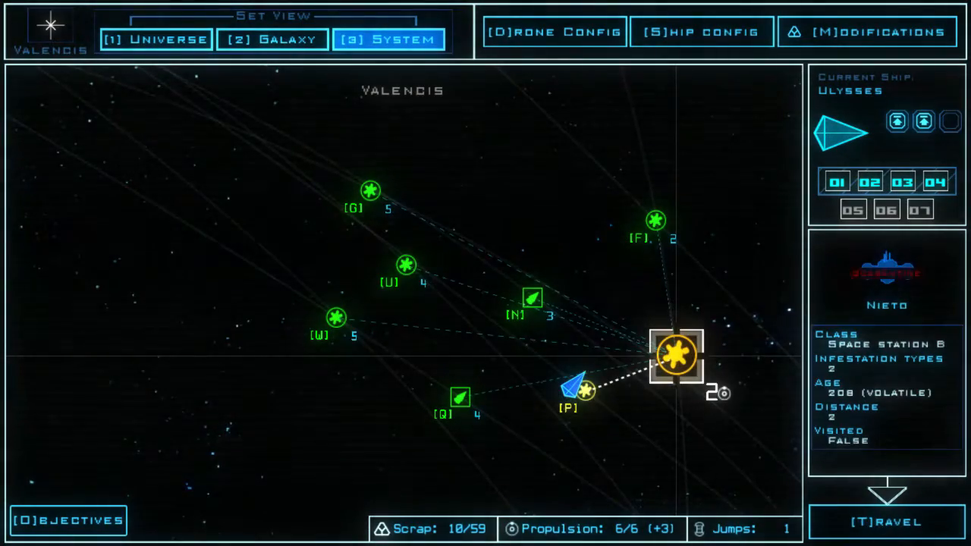
Revisit Brisk Shift, Taytothief and Lodra repeatedly, ending on Brisk Shift.
click(531, 298)
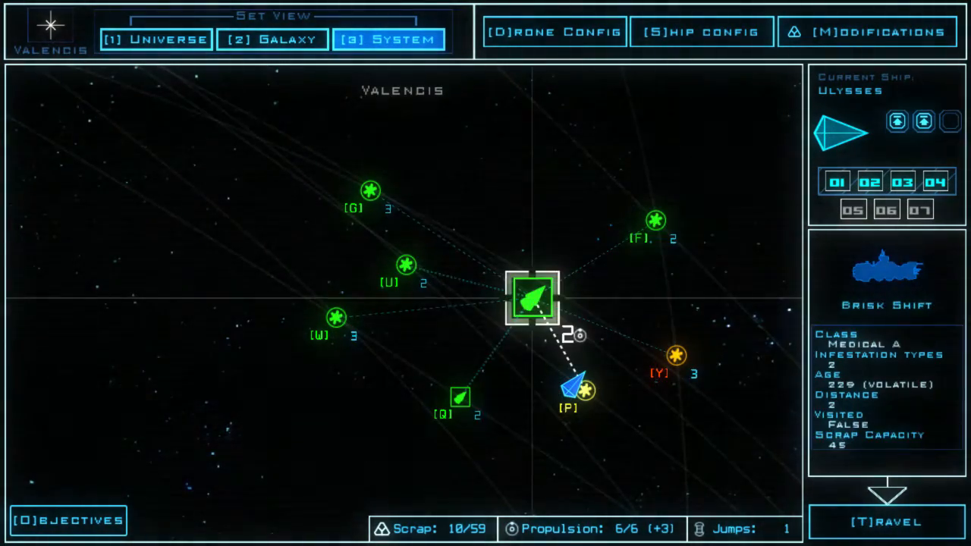
click(458, 397)
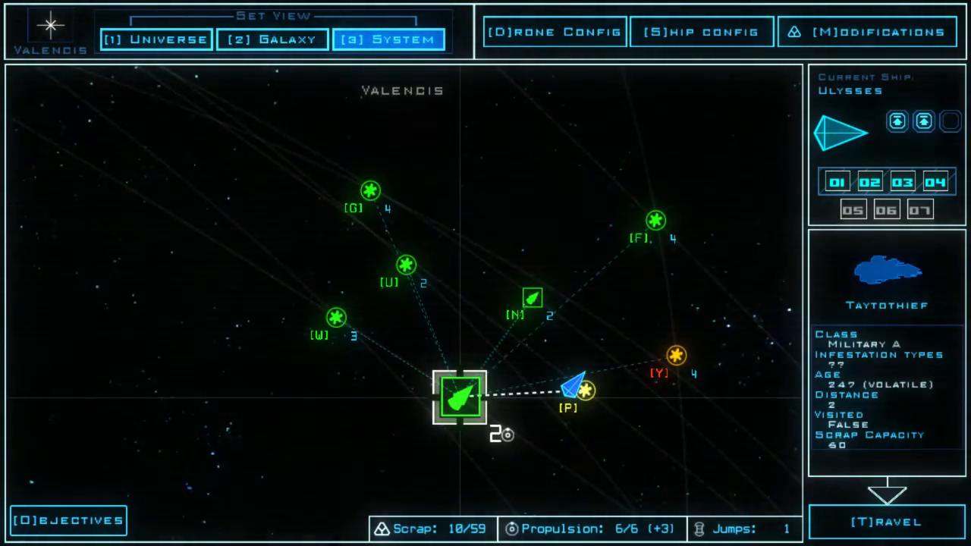
click(531, 298)
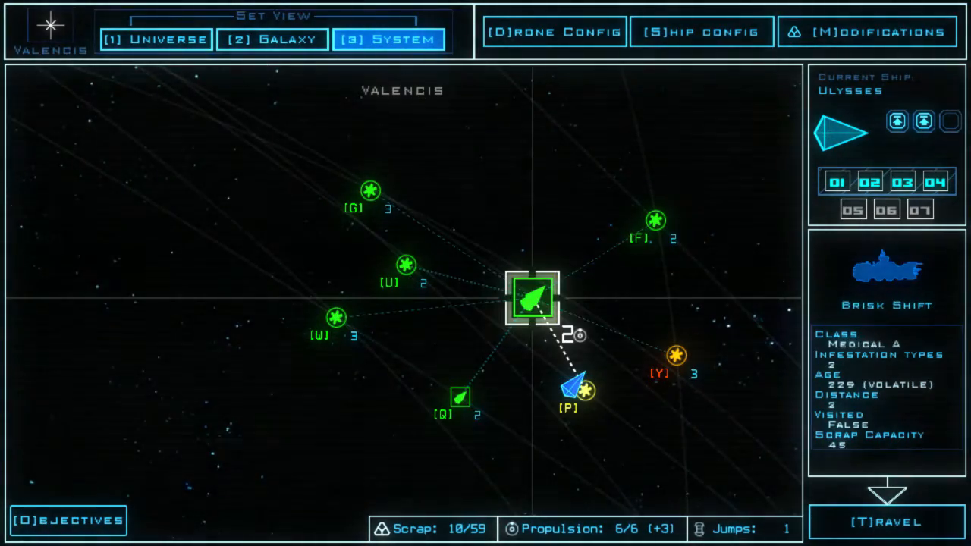
click(406, 264)
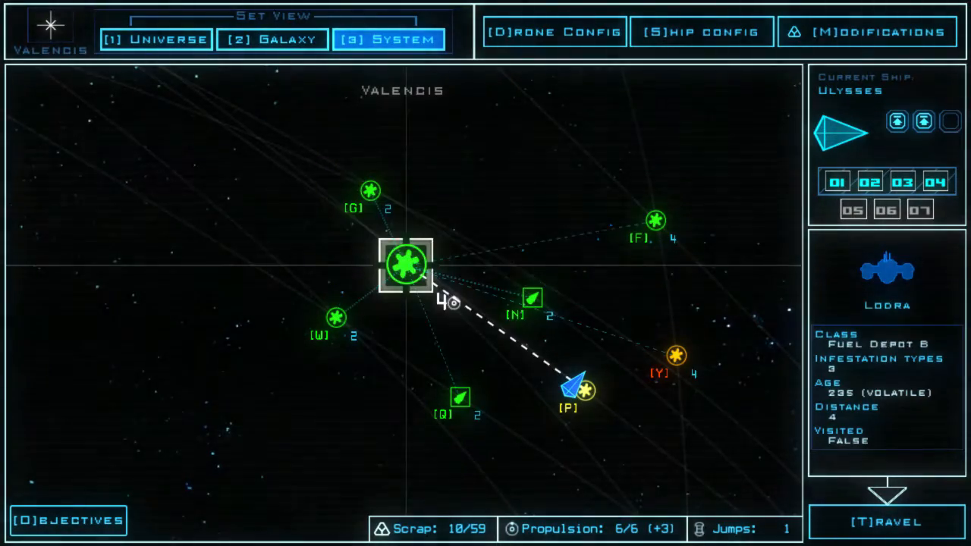
click(459, 396)
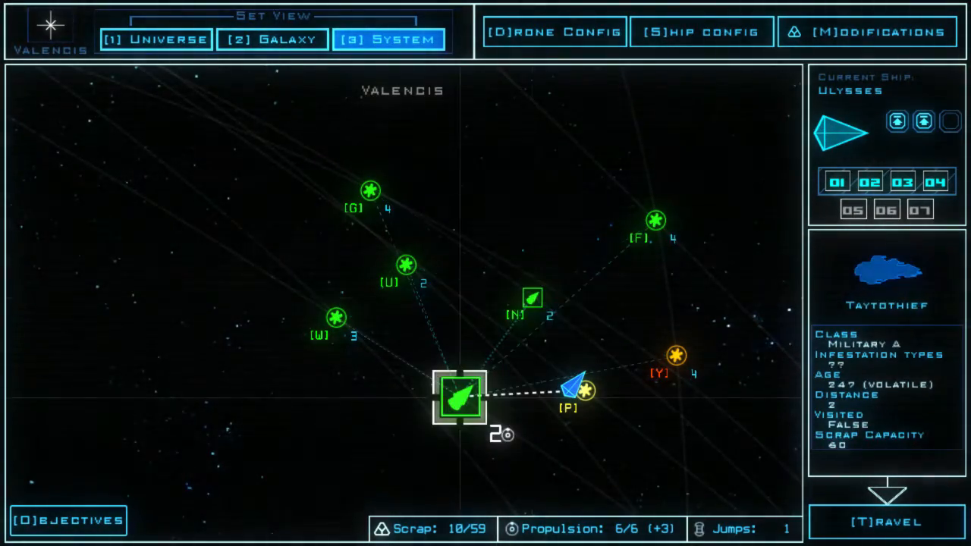
click(406, 265)
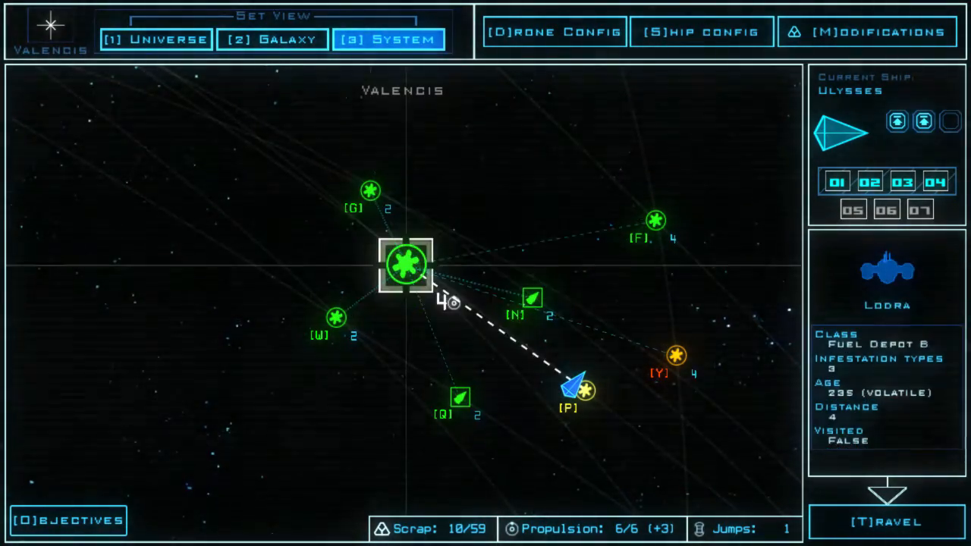
click(530, 298)
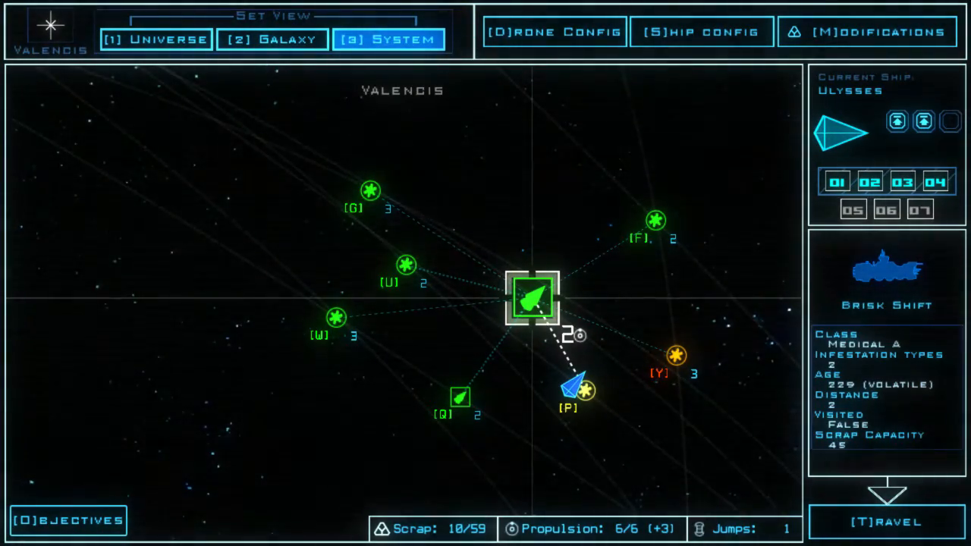
Preview Juneau, recheck Taytothief, and settle on the medical ship Brisk Shift.
click(404, 264)
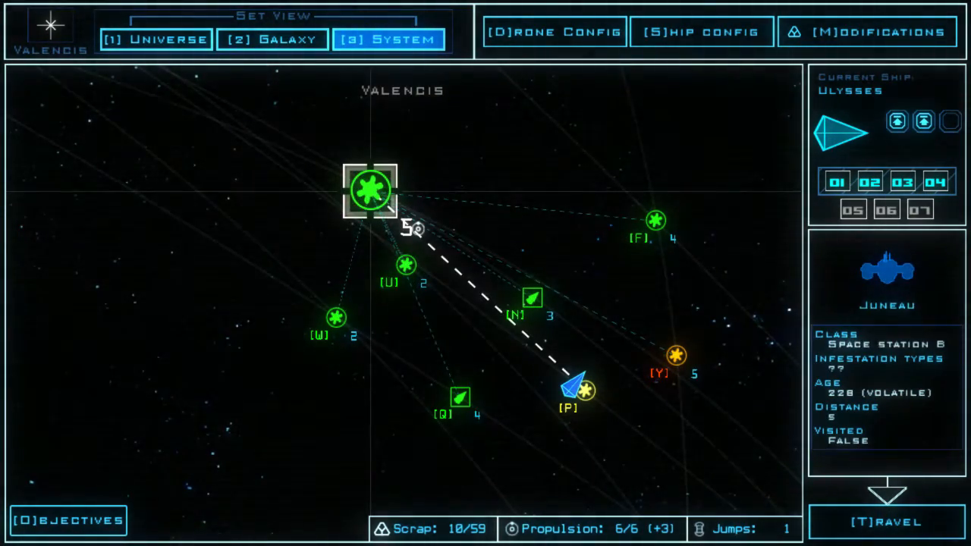
click(531, 298)
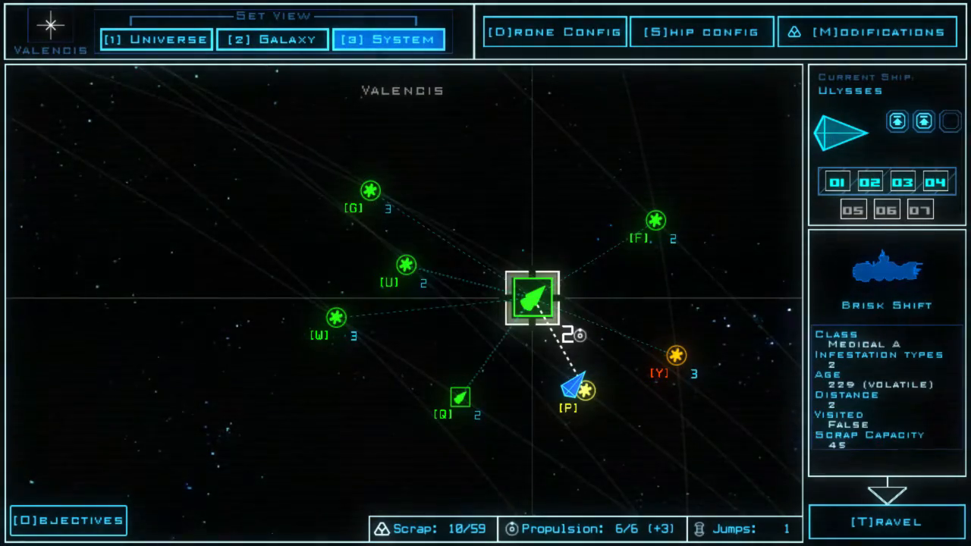
click(459, 398)
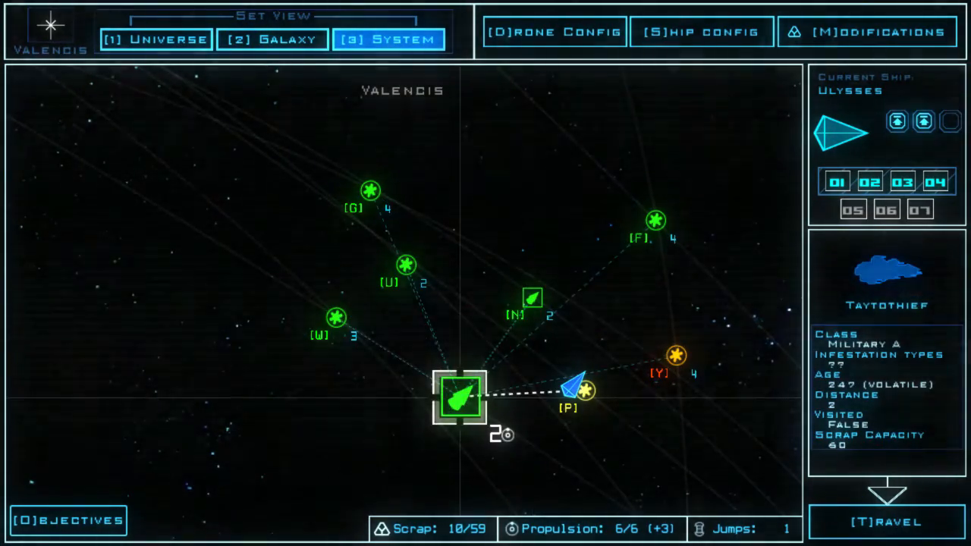
click(370, 189)
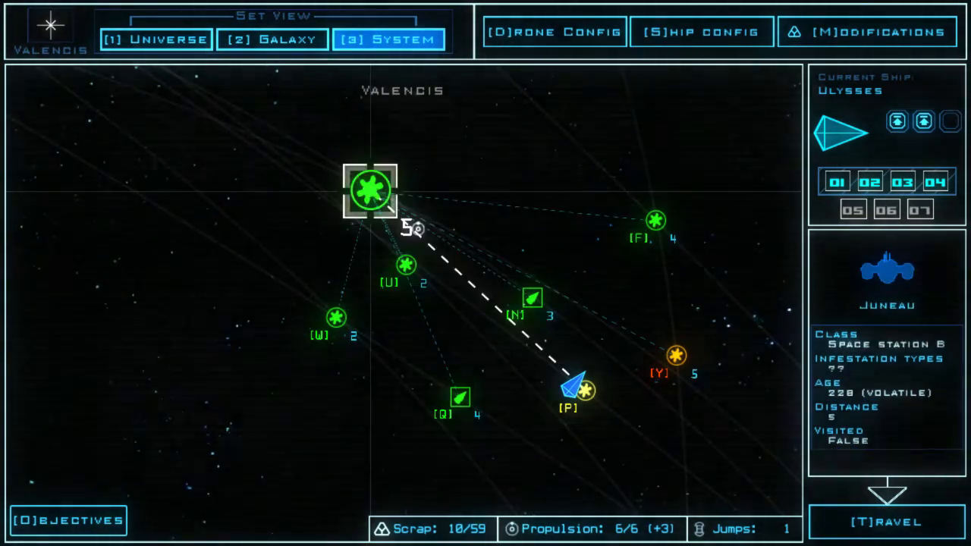
click(531, 297)
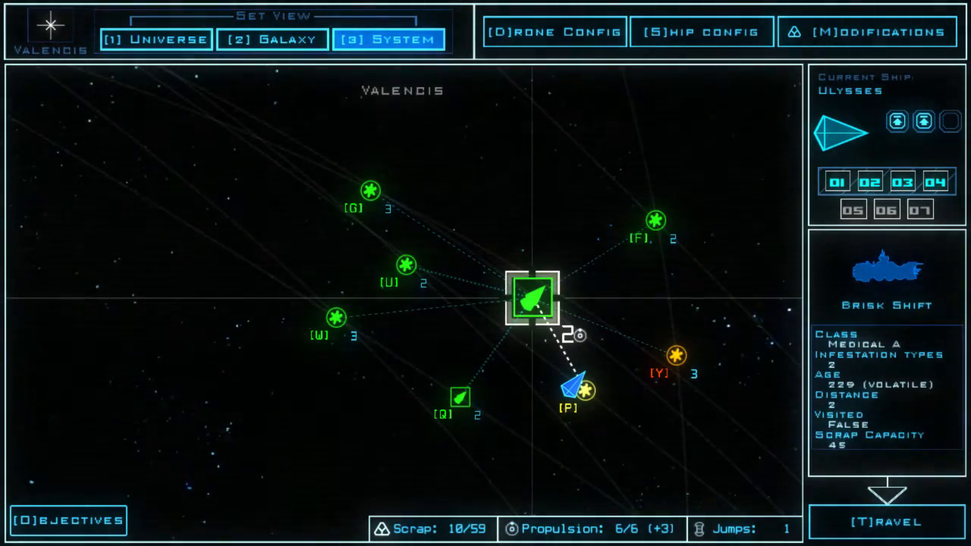